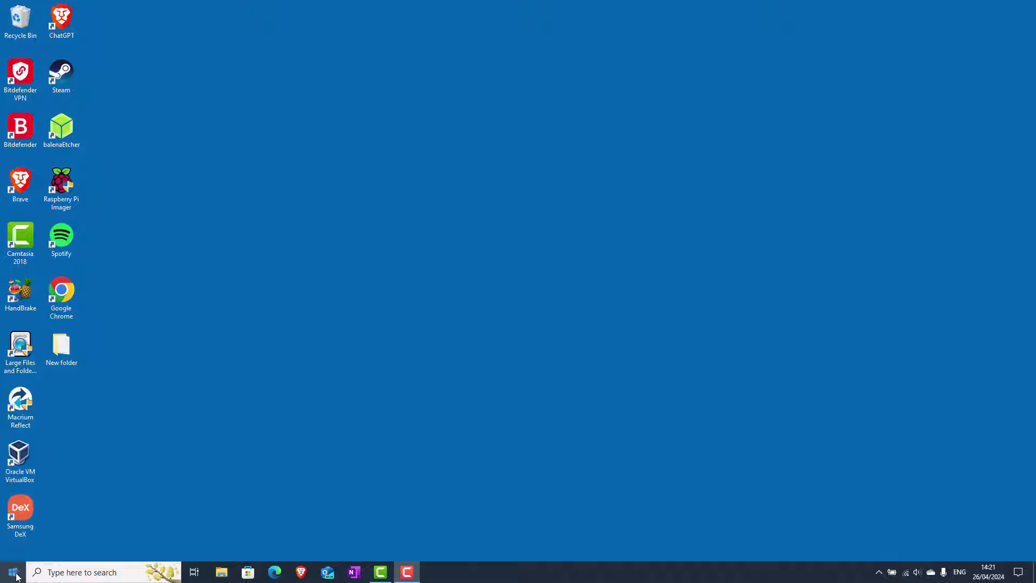
pyautogui.moveTo(12, 571)
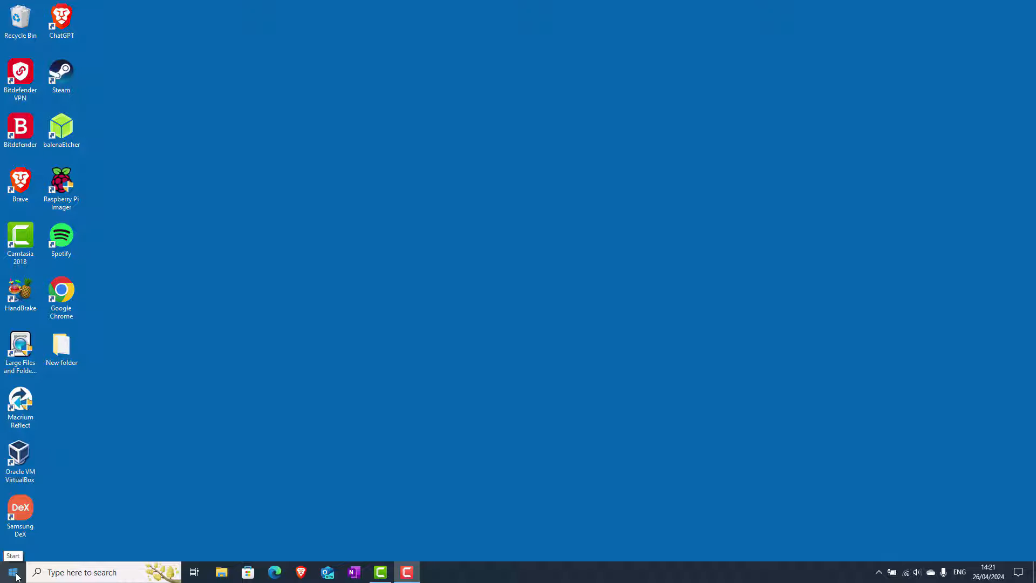
# Launch Ubuntu from the Start menu's installed apps list.
pyautogui.click(9, 571)
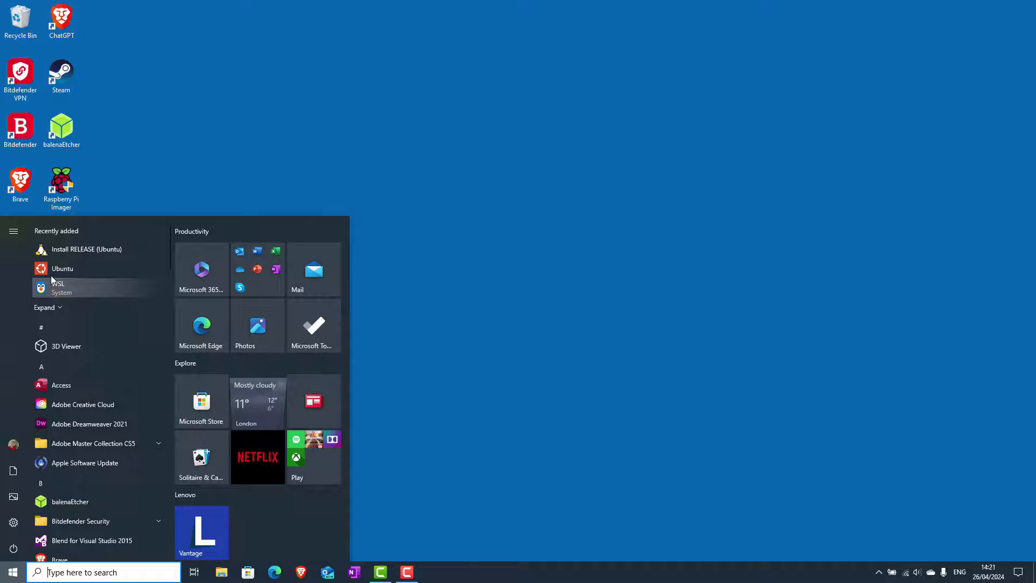
pyautogui.click(62, 268)
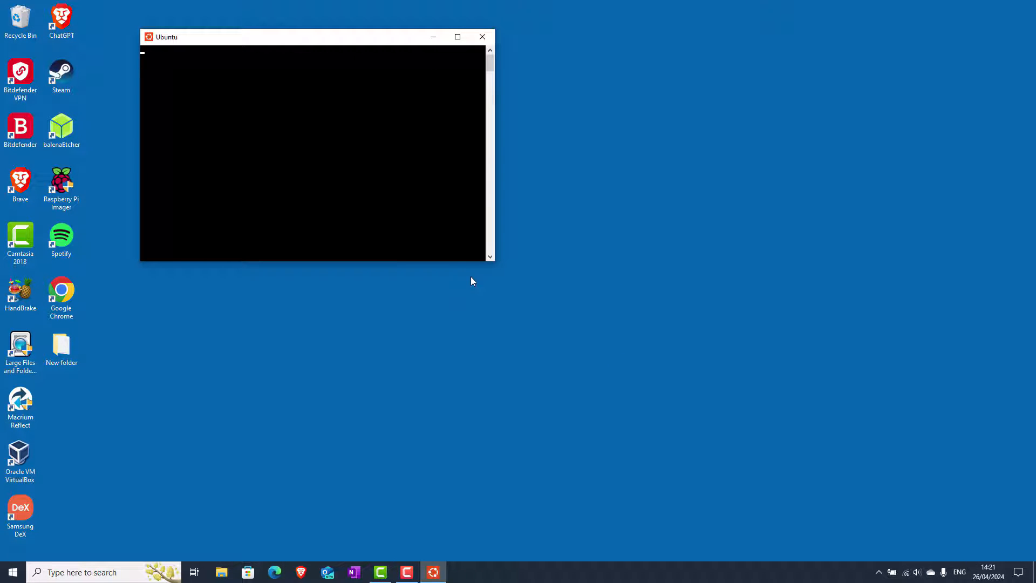
pyautogui.moveTo(510, 389)
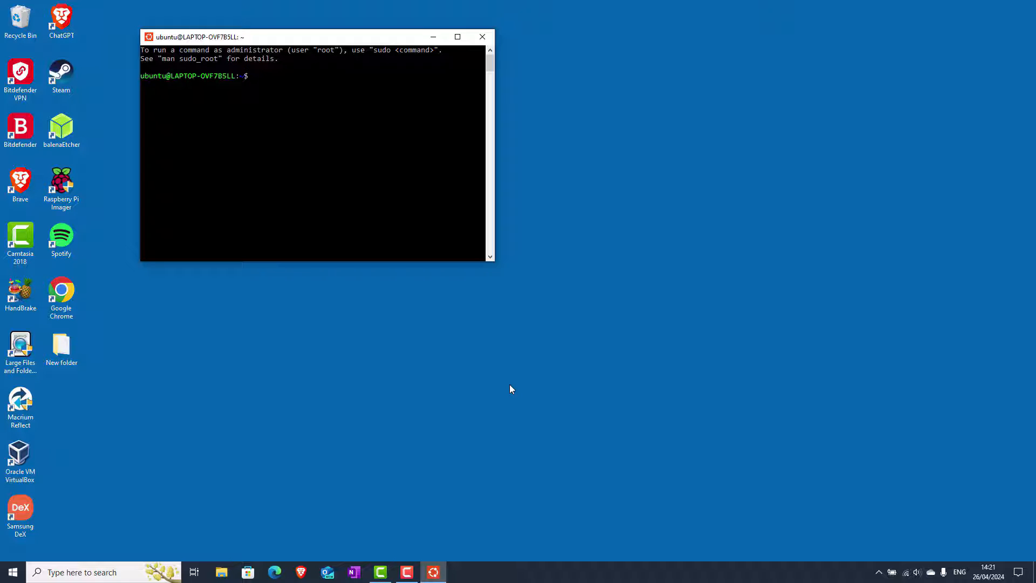
pyautogui.moveTo(495, 304)
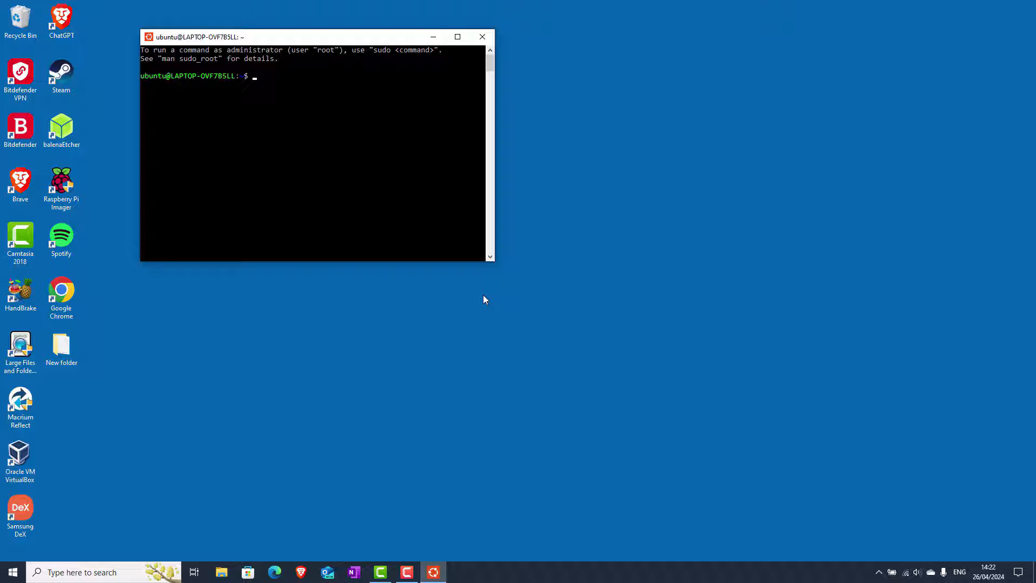
pyautogui.moveTo(482, 304)
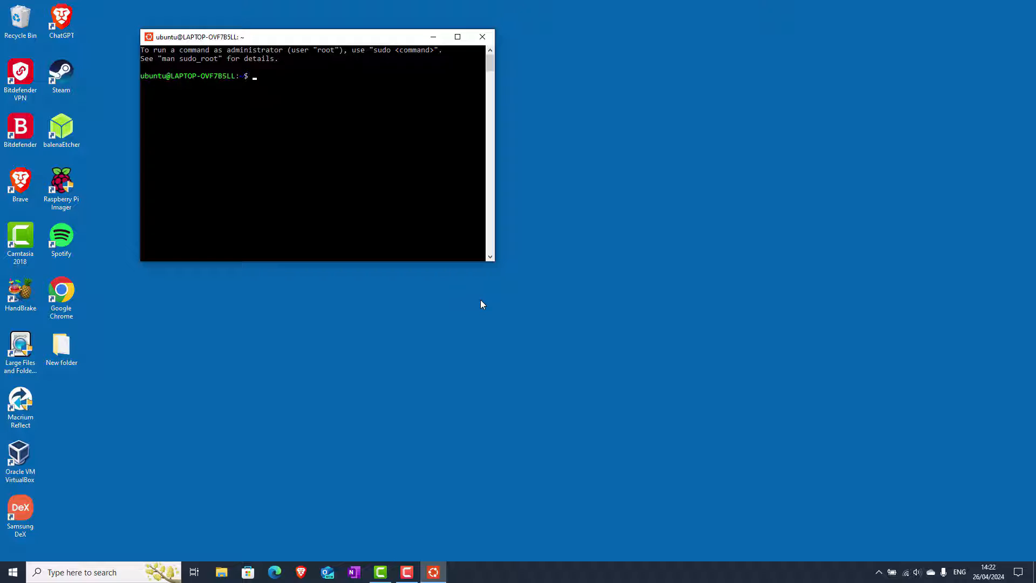
pyautogui.moveTo(485, 307)
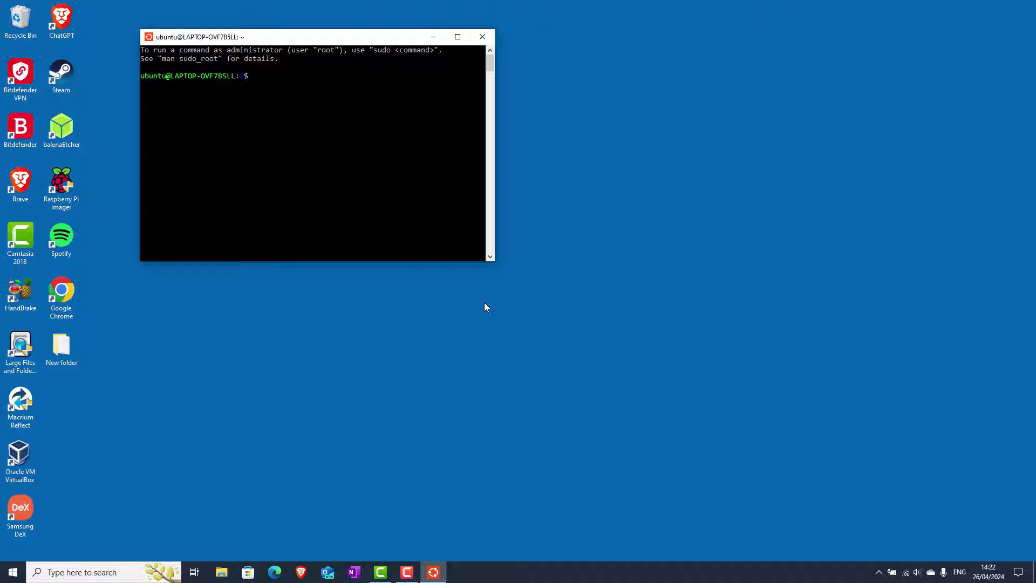
pyautogui.click(482, 36)
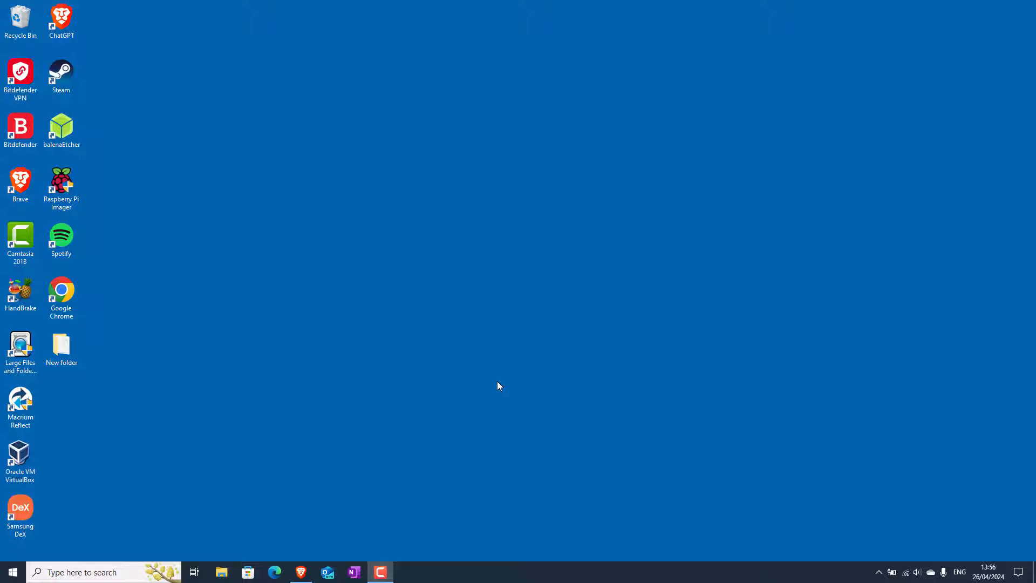
pyautogui.moveTo(509, 383)
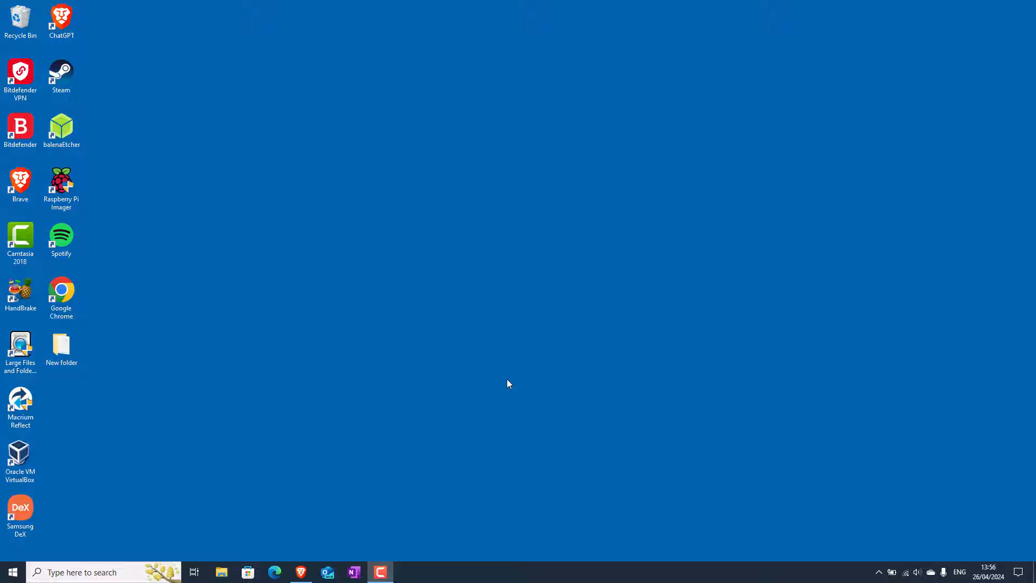
pyautogui.moveTo(517, 377)
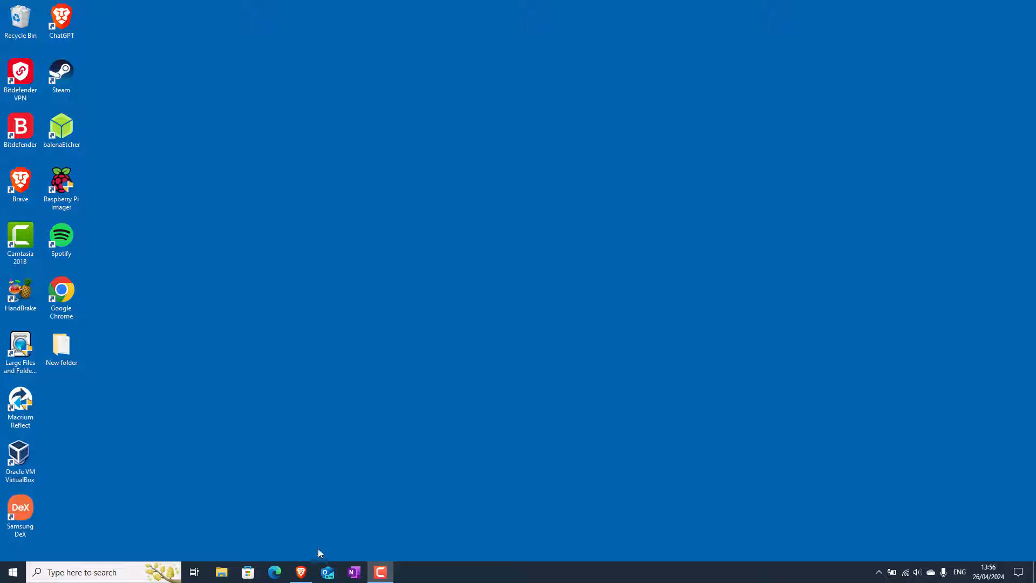
# Find the 'wsl --install' command in the Microsoft Learn WSL install article.
pyautogui.click(301, 571)
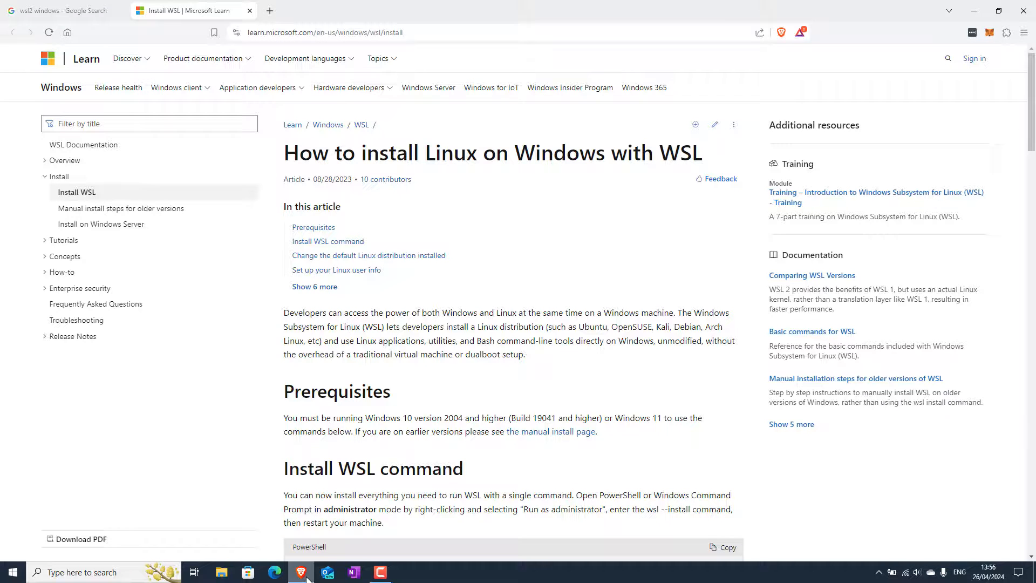
pyautogui.click(59, 11)
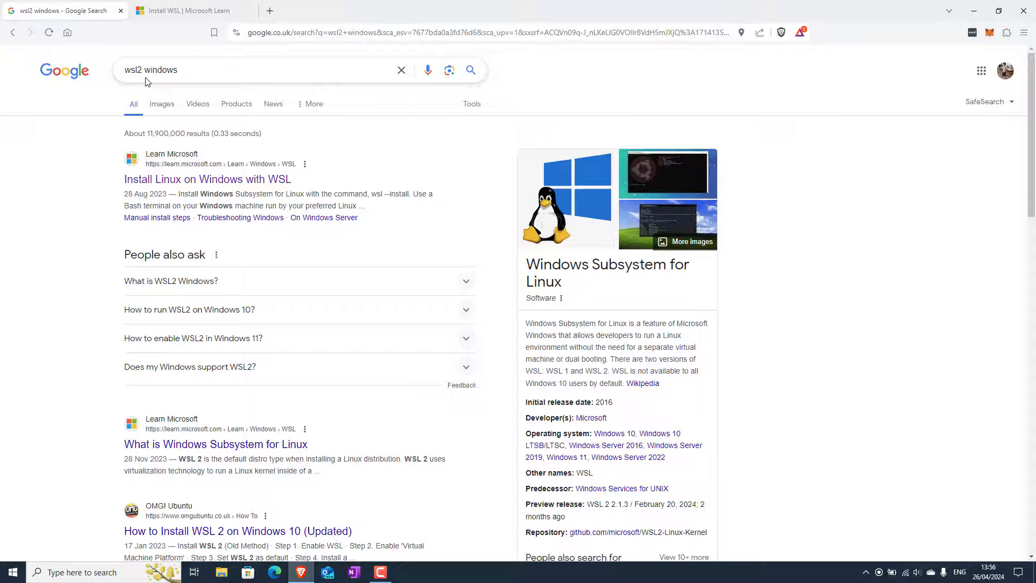
pyautogui.click(191, 11)
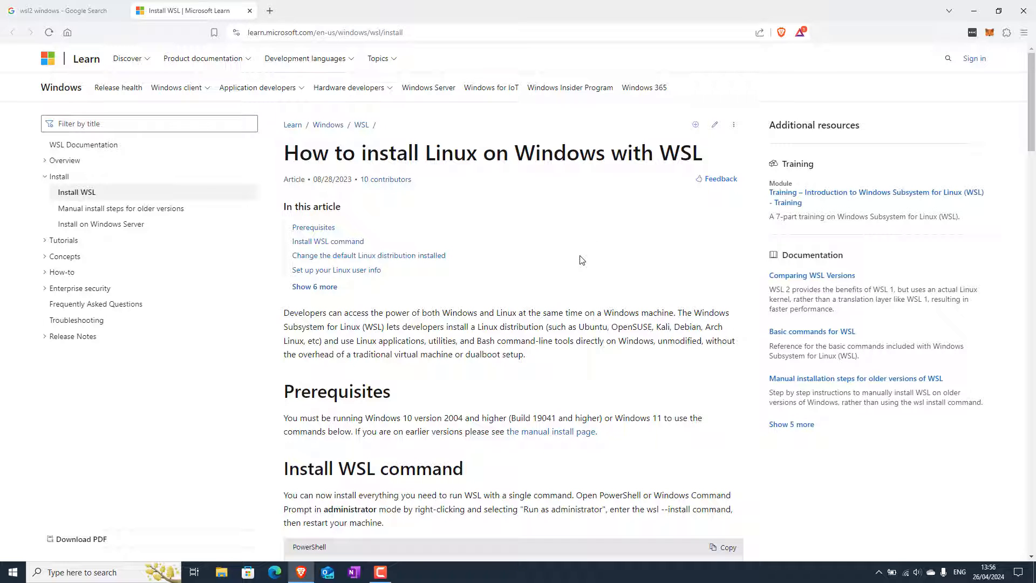
pyautogui.scroll(-3)
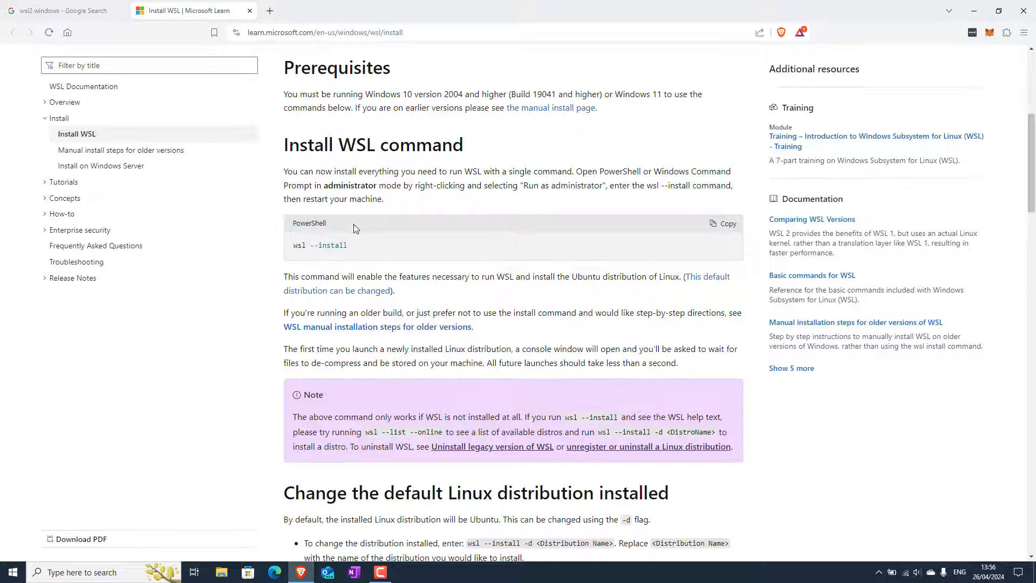
pyautogui.moveTo(650, 225)
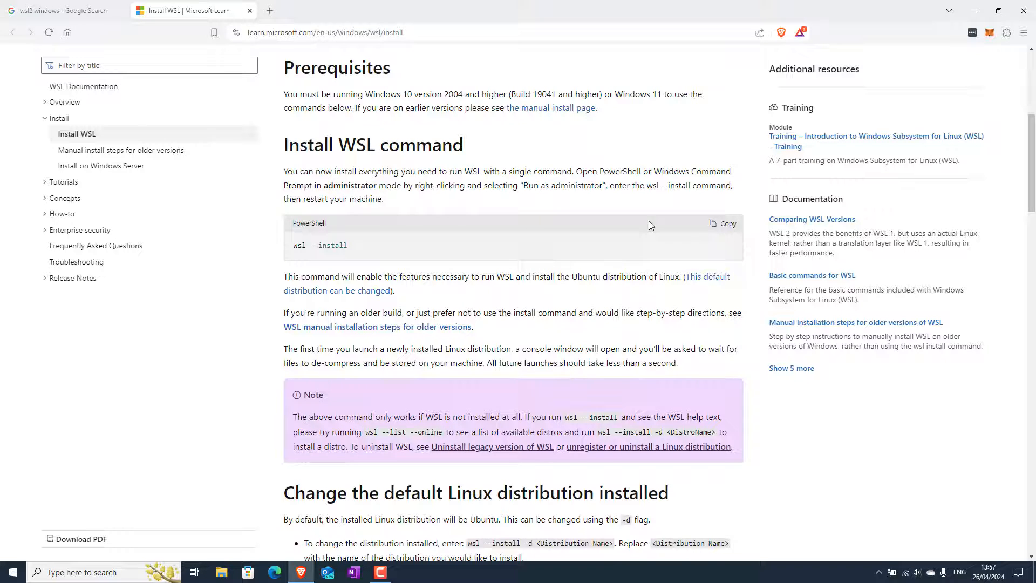
pyautogui.click(722, 223)
pyautogui.write('power')
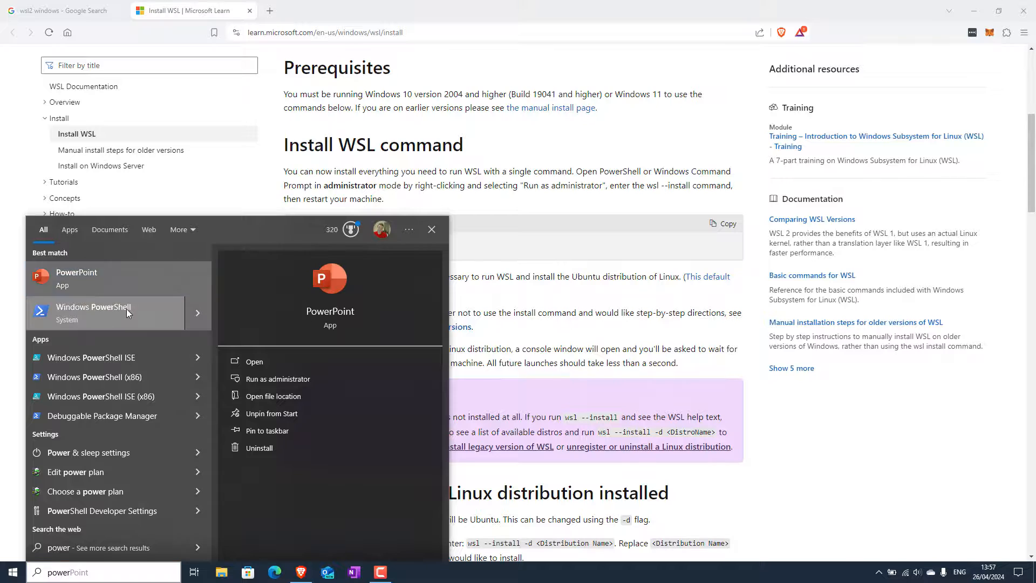
# Run 'wsl --install' in Windows PowerShell and approve the administrator prompt.
pyautogui.click(92, 307)
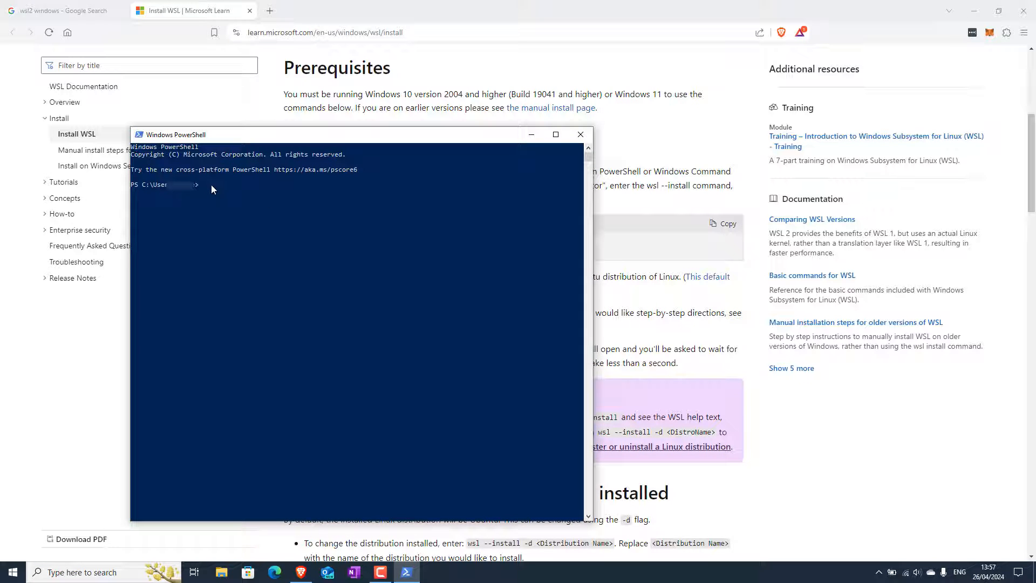
pyautogui.write('wsl --install')
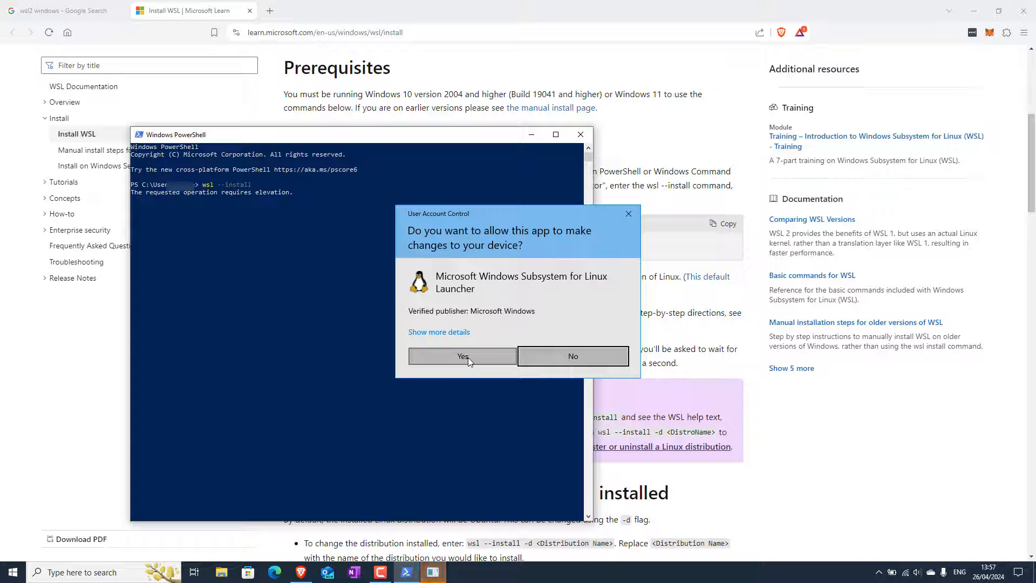
pyautogui.click(462, 357)
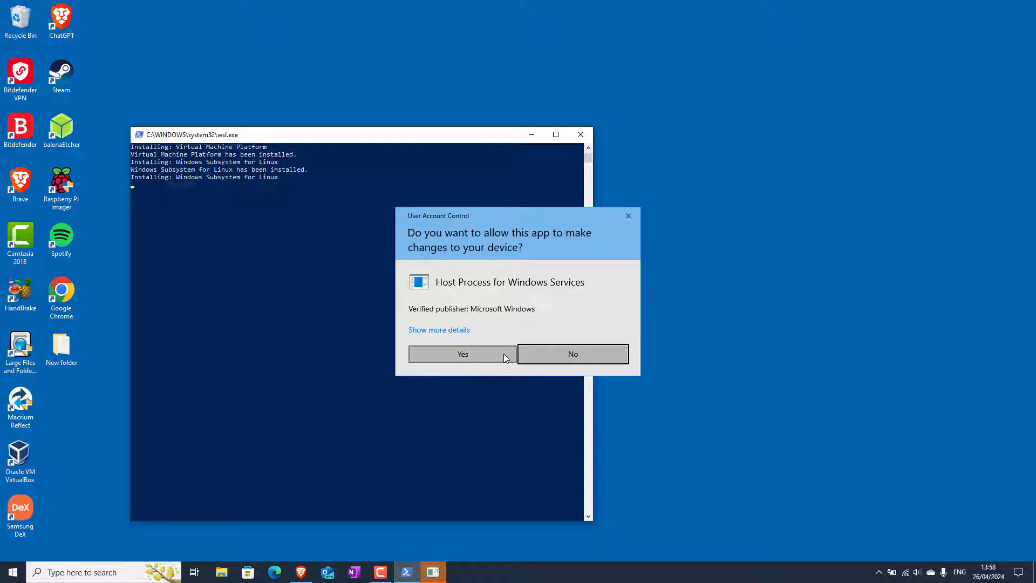
pyautogui.moveTo(492, 357)
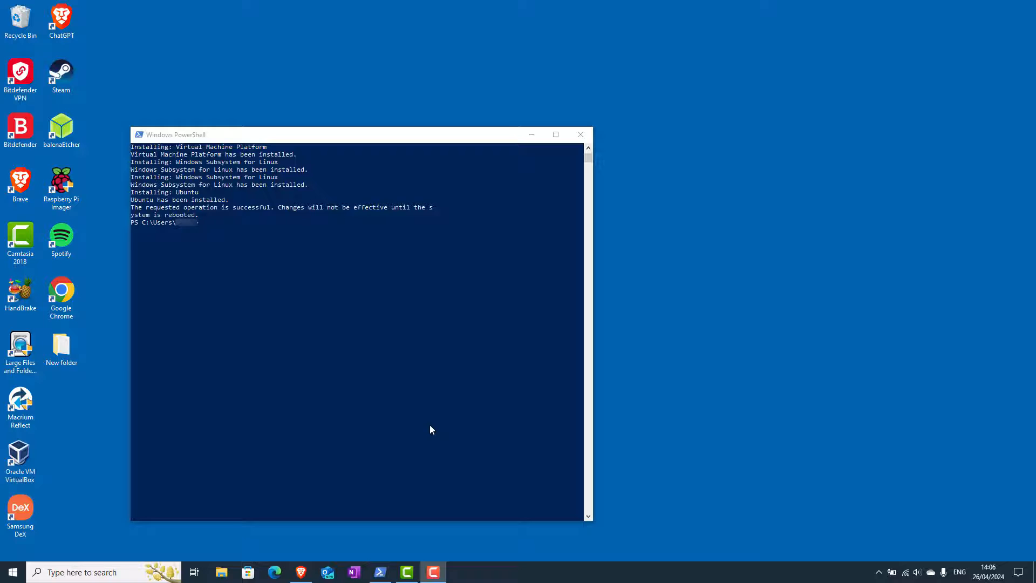
pyautogui.moveTo(444, 241)
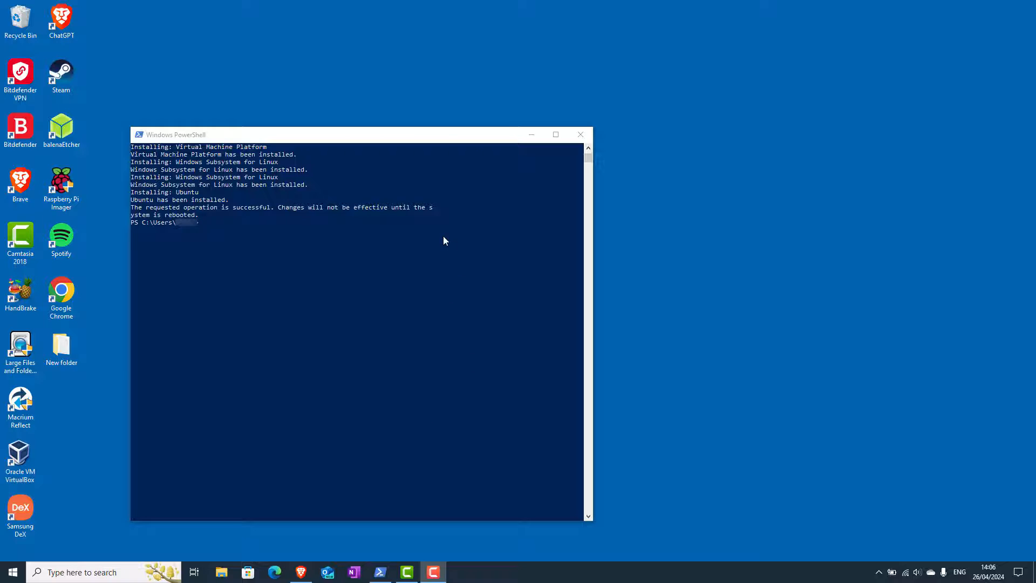
pyautogui.moveTo(447, 209)
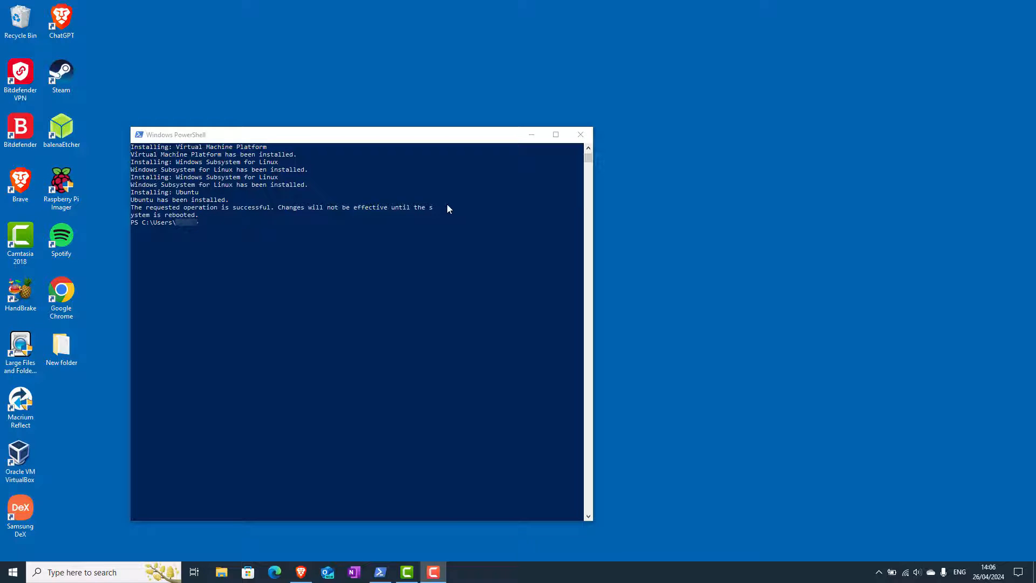
pyautogui.moveTo(469, 273)
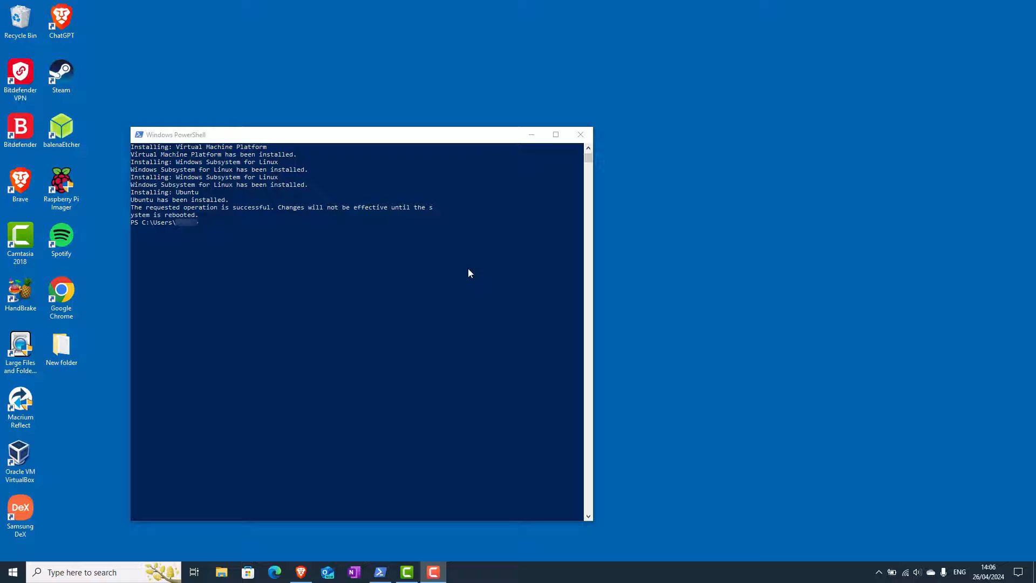
pyautogui.moveTo(486, 333)
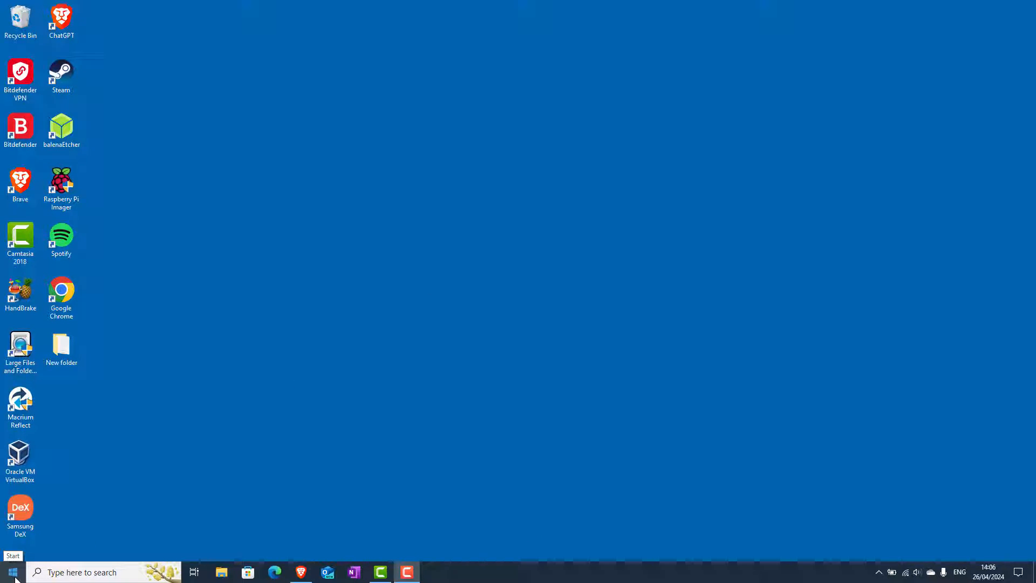
# Restart Windows from the Start menu's power options.
pyautogui.click(11, 571)
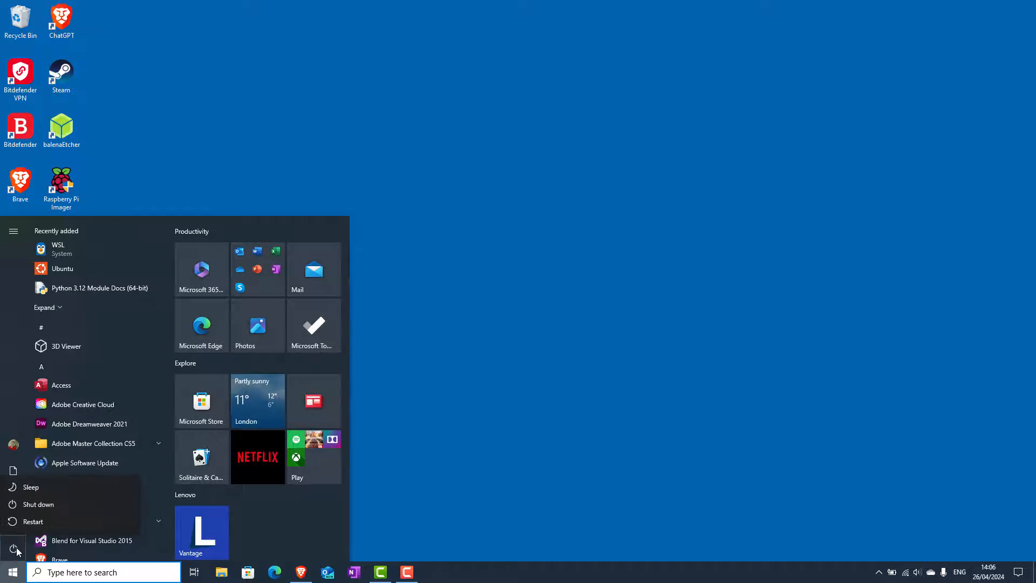
pyautogui.click(58, 249)
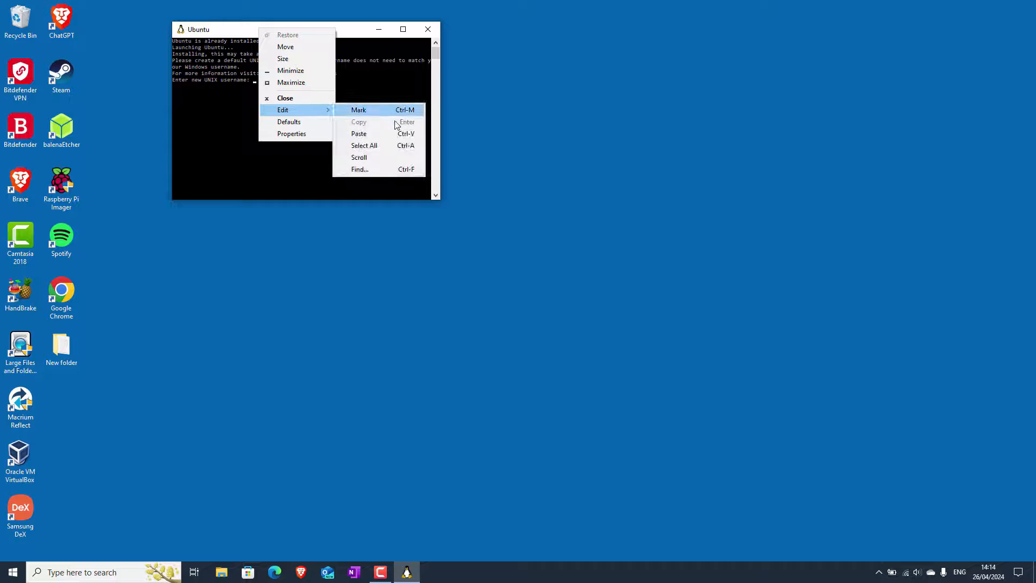
# Set the Ubuntu console font size to 16 in its Properties.
pyautogui.click(292, 134)
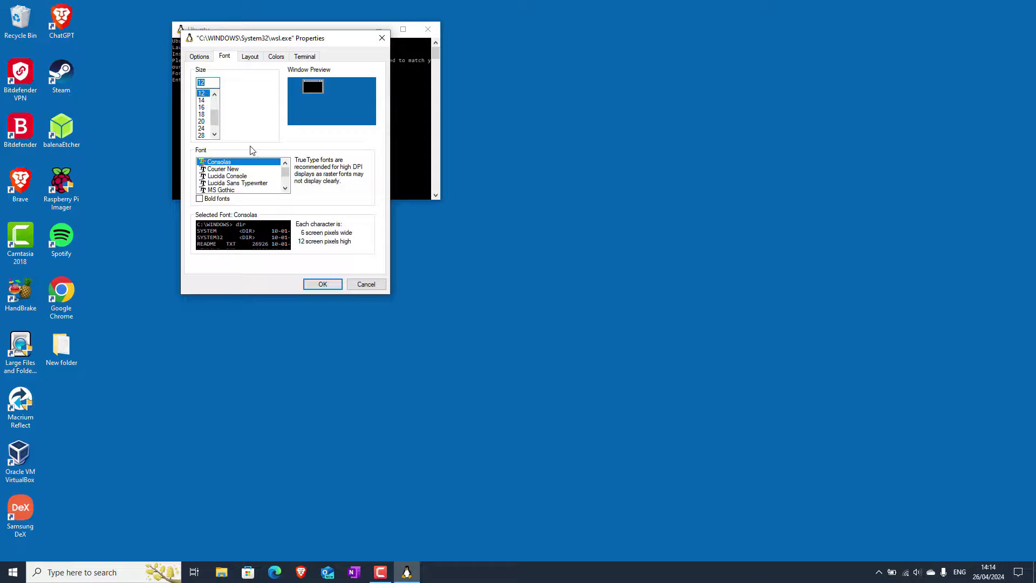
pyautogui.click(201, 107)
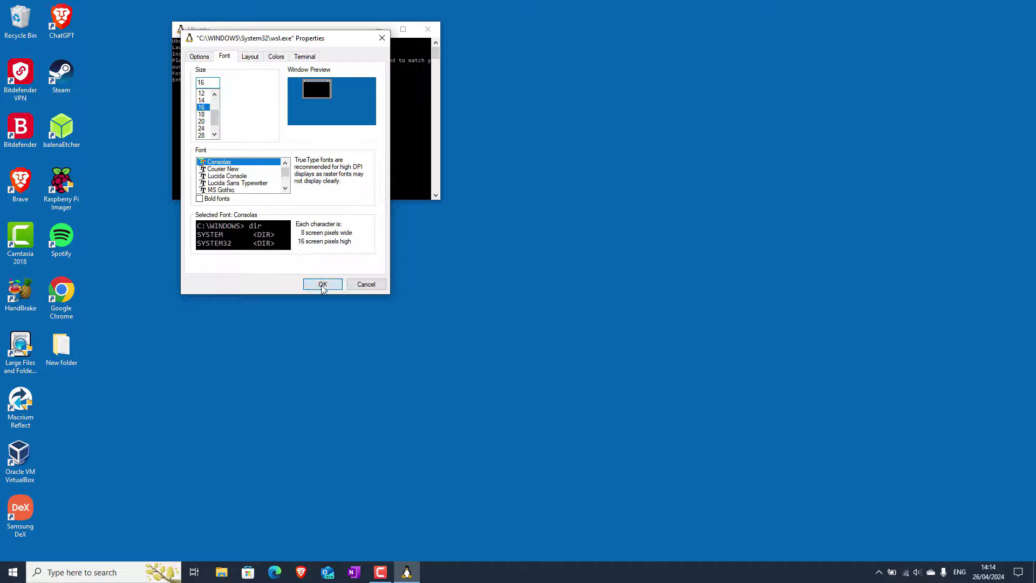
pyautogui.click(322, 284)
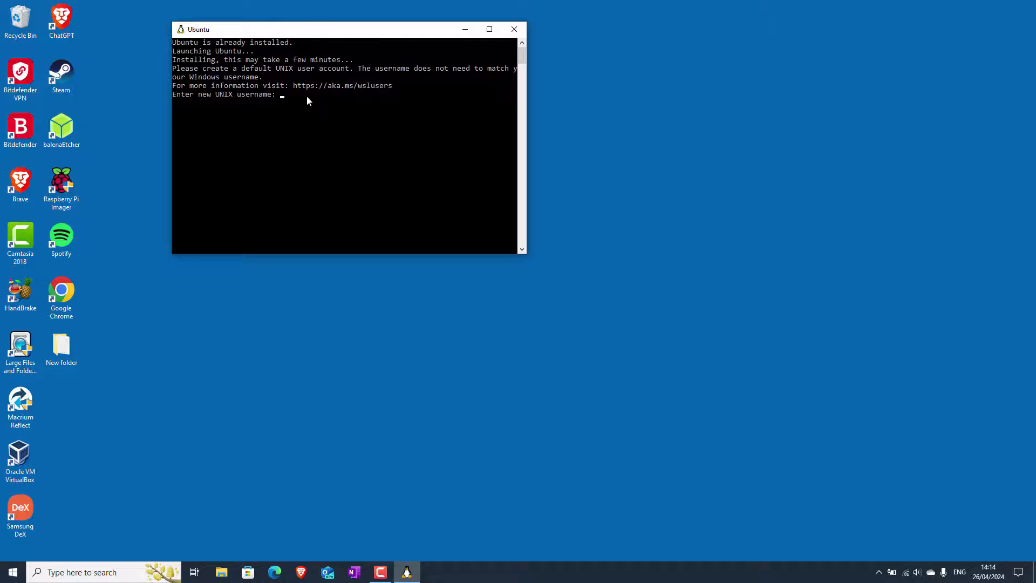
# Create UNIX user 'ubuntu' and confirm its retyped password.
pyautogui.write('u')
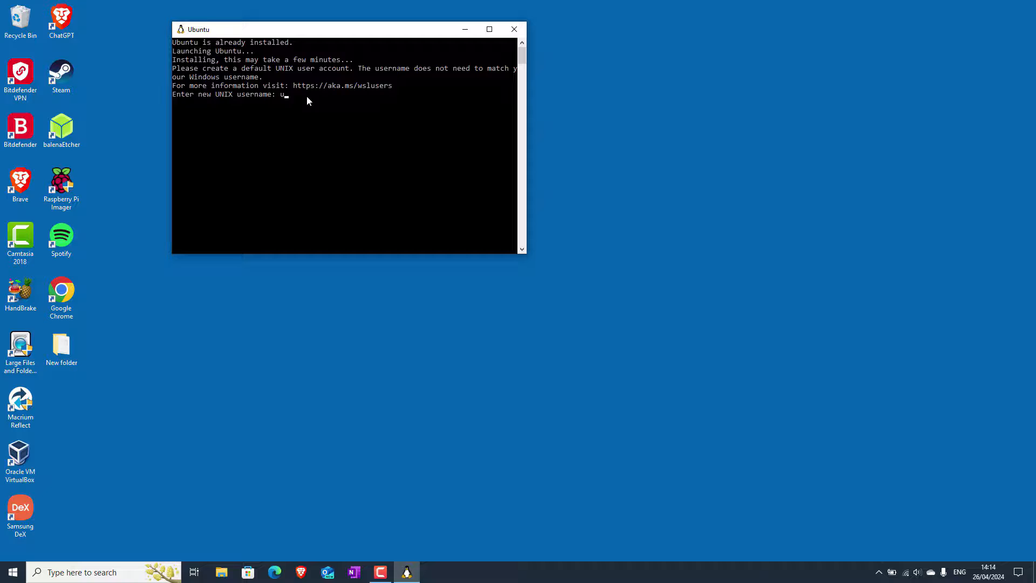
pyautogui.write('buntu')
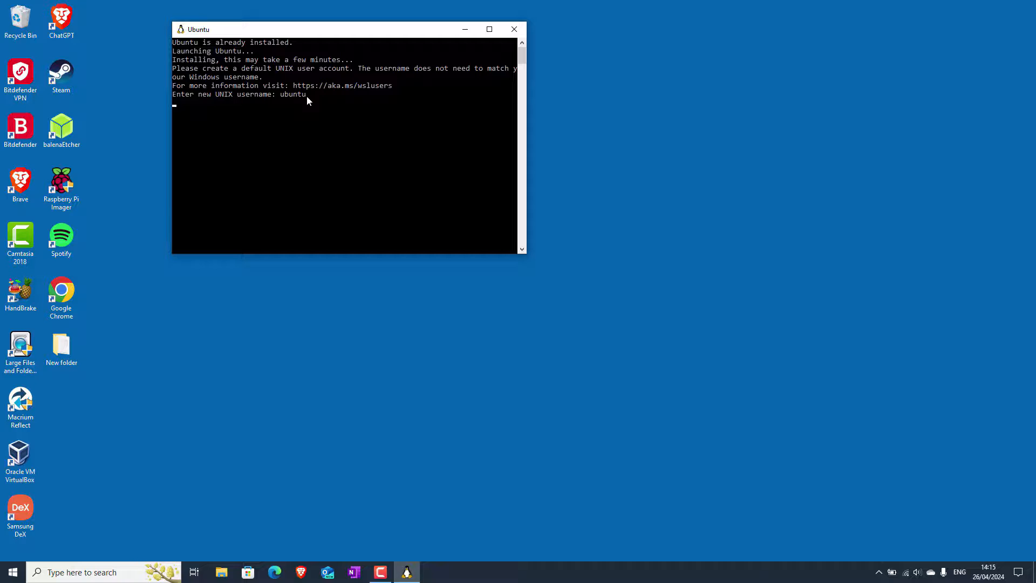
pyautogui.press('enter')
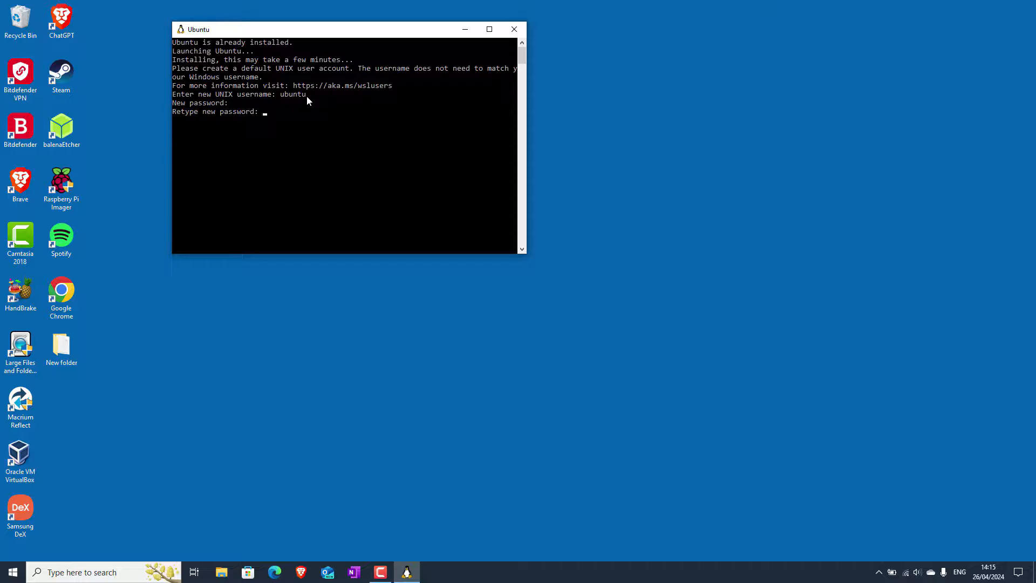
pyautogui.press('Enter')
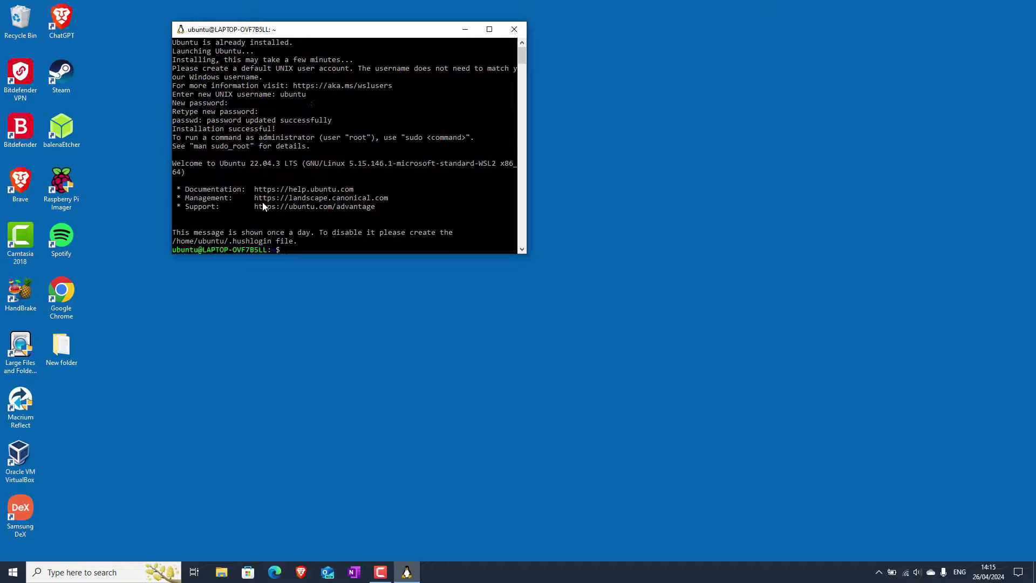
pyautogui.moveTo(286, 257)
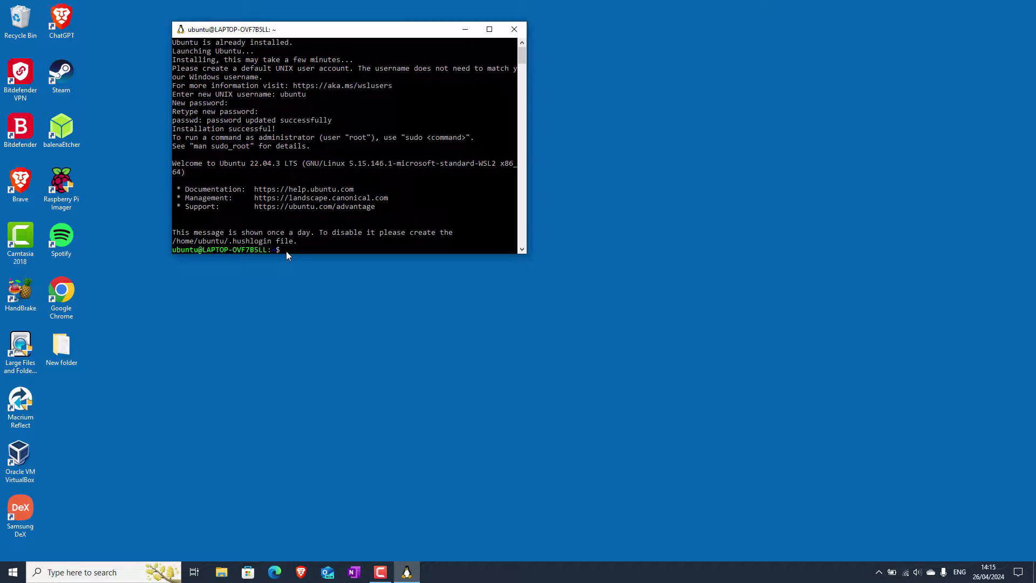
pyautogui.moveTo(322, 262)
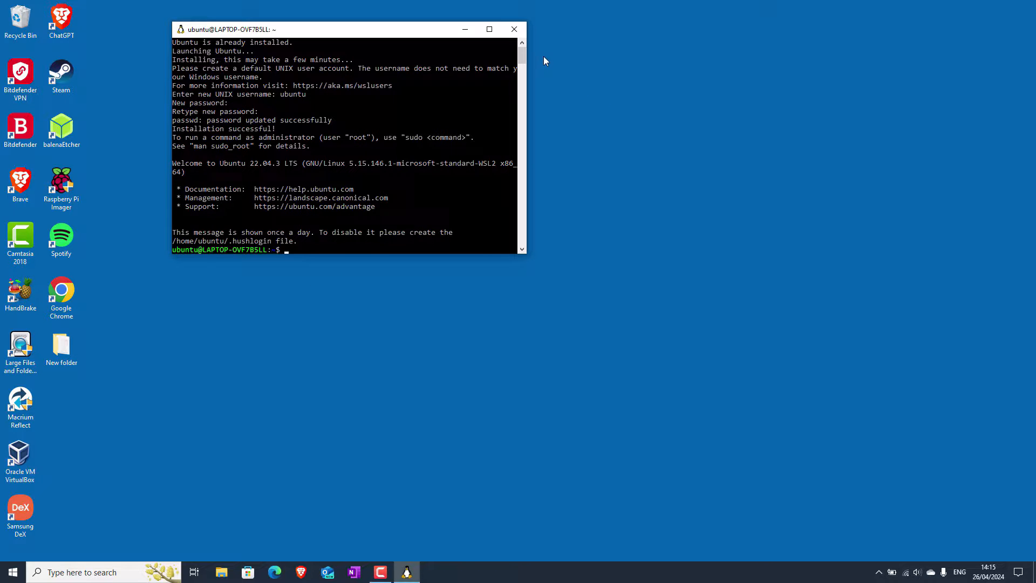
pyautogui.moveTo(514, 29)
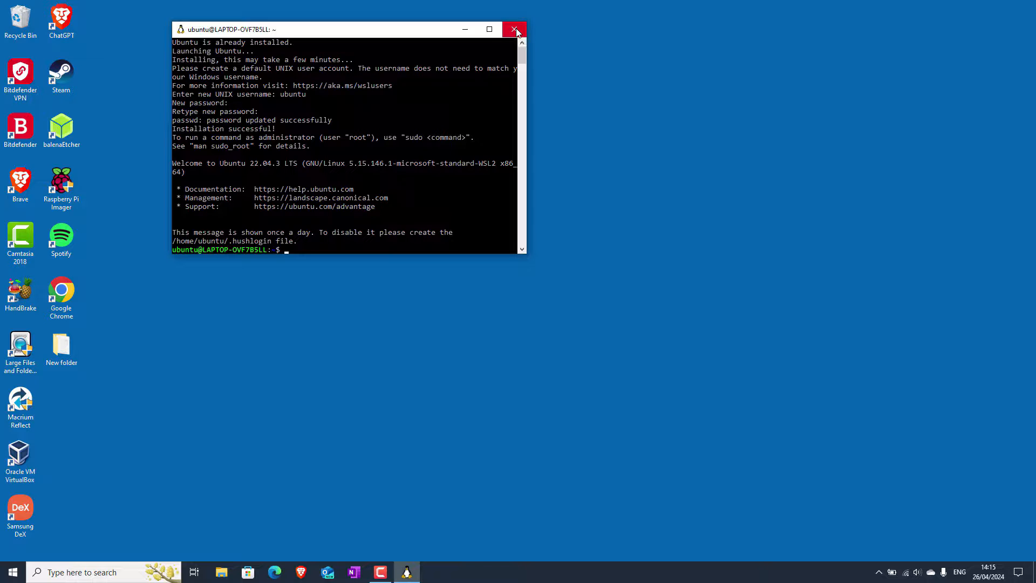
# Close the setup console and relaunch Ubuntu from the Start menu.
pyautogui.click(515, 29)
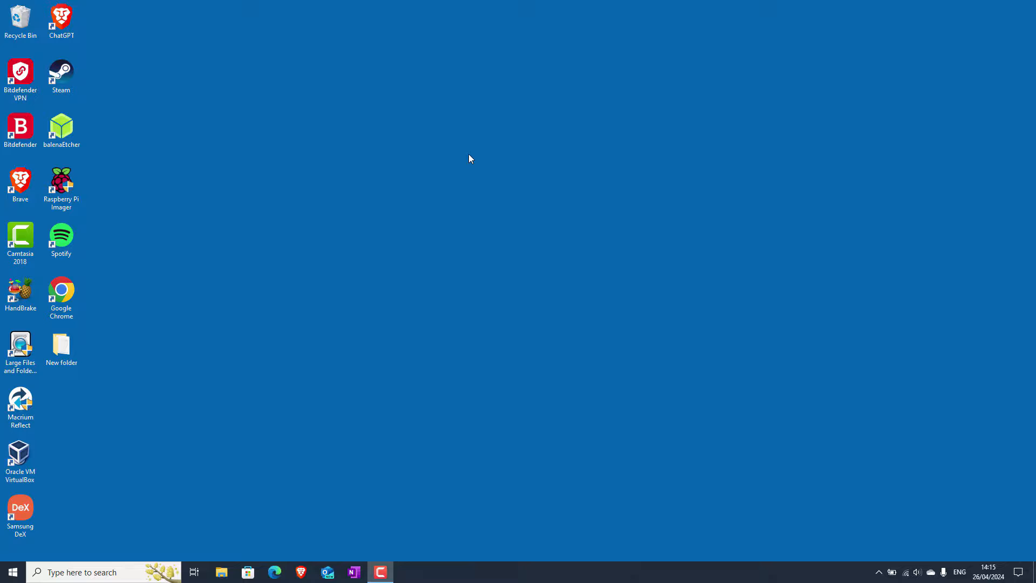
pyautogui.click(99, 572)
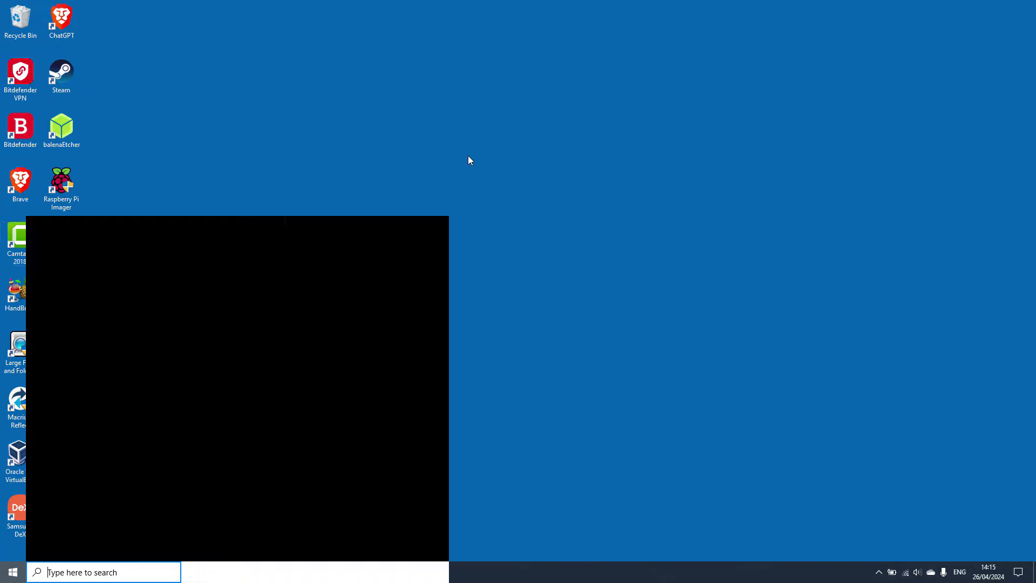
pyautogui.click(12, 571)
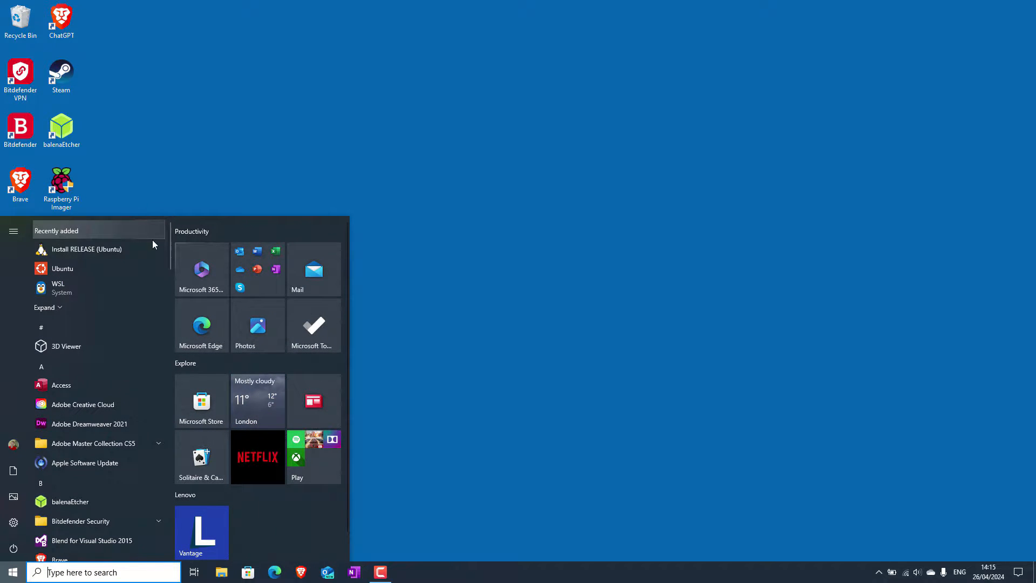
pyautogui.click(62, 268)
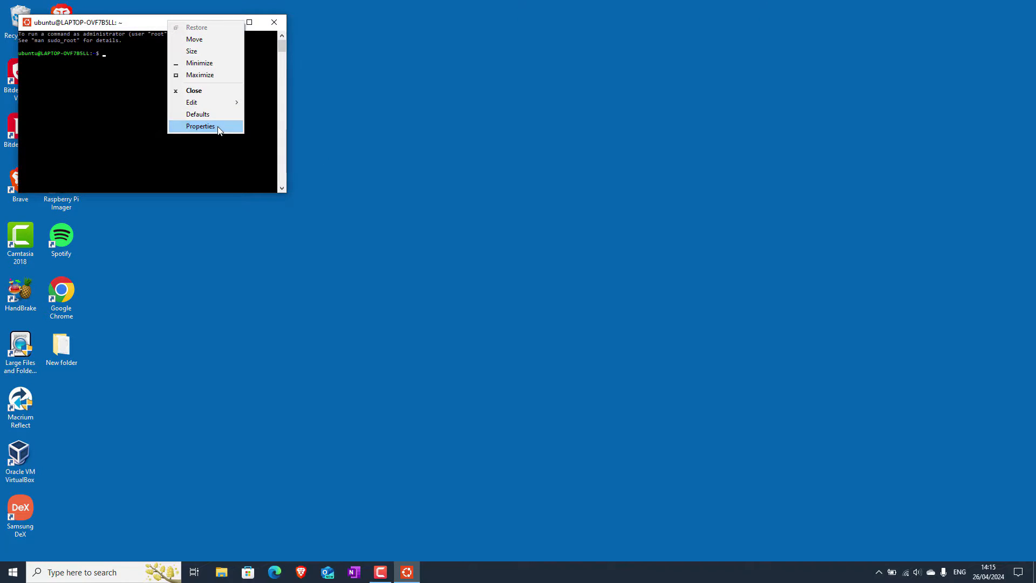
# Open the relaunched Ubuntu console's Properties settings.
pyautogui.click(200, 126)
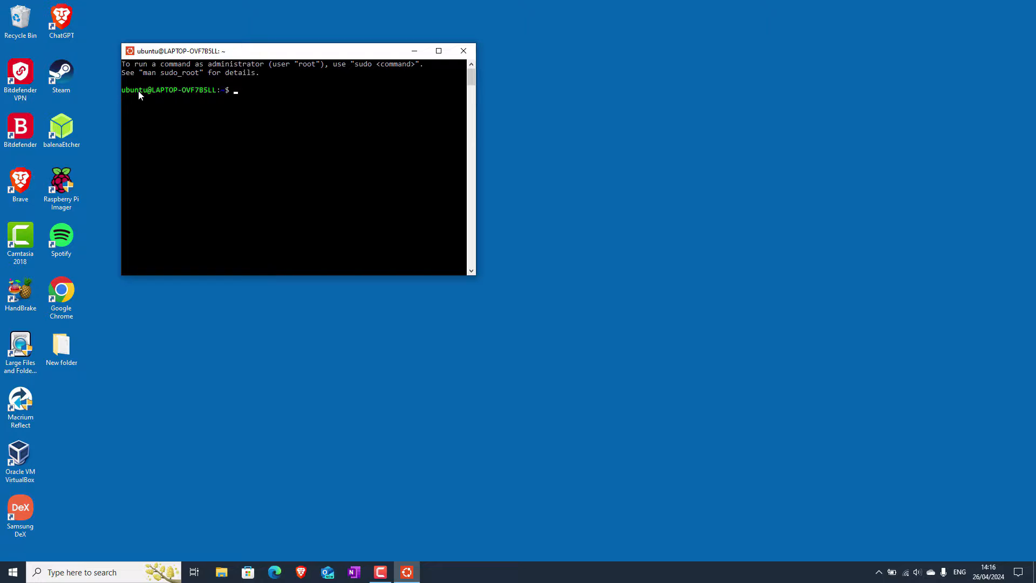
pyautogui.moveTo(268, 64)
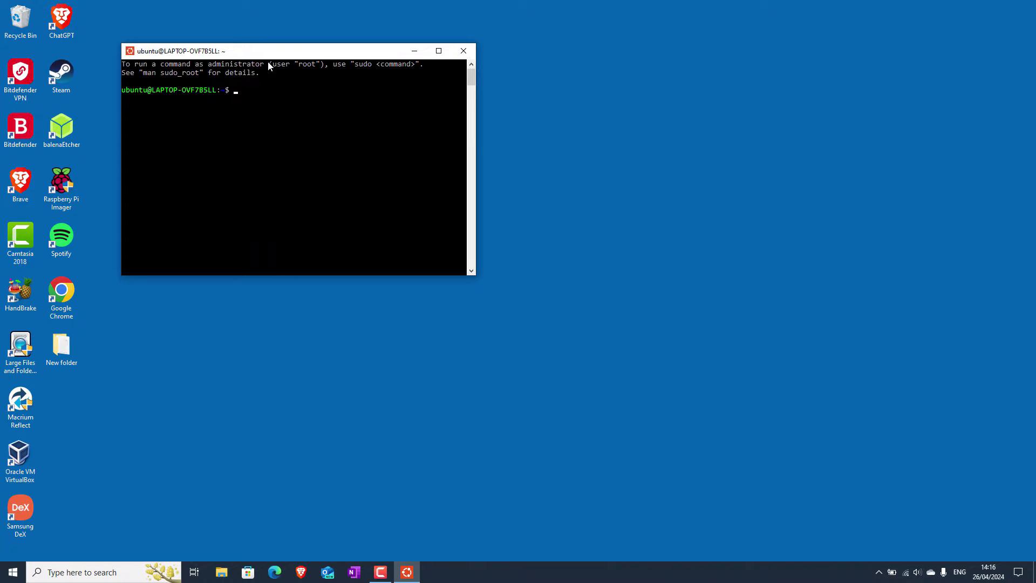
pyautogui.moveTo(373, 71)
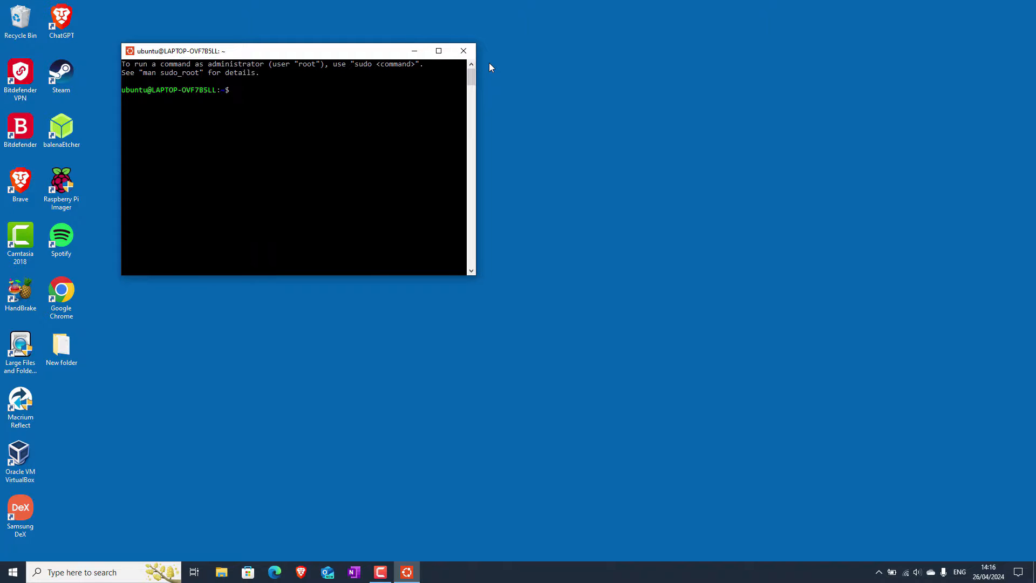
pyautogui.moveTo(232, 95)
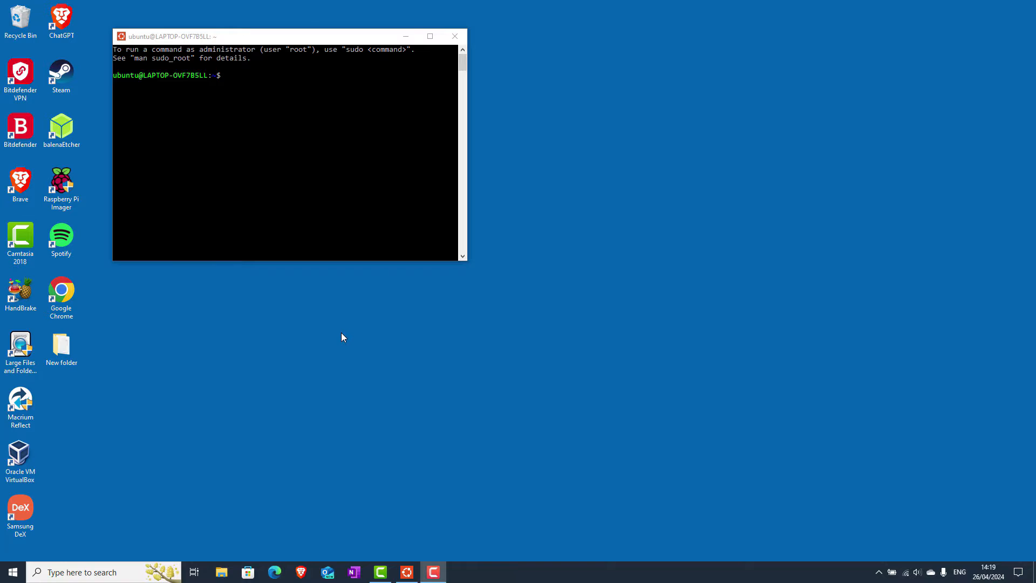
pyautogui.moveTo(251, 82)
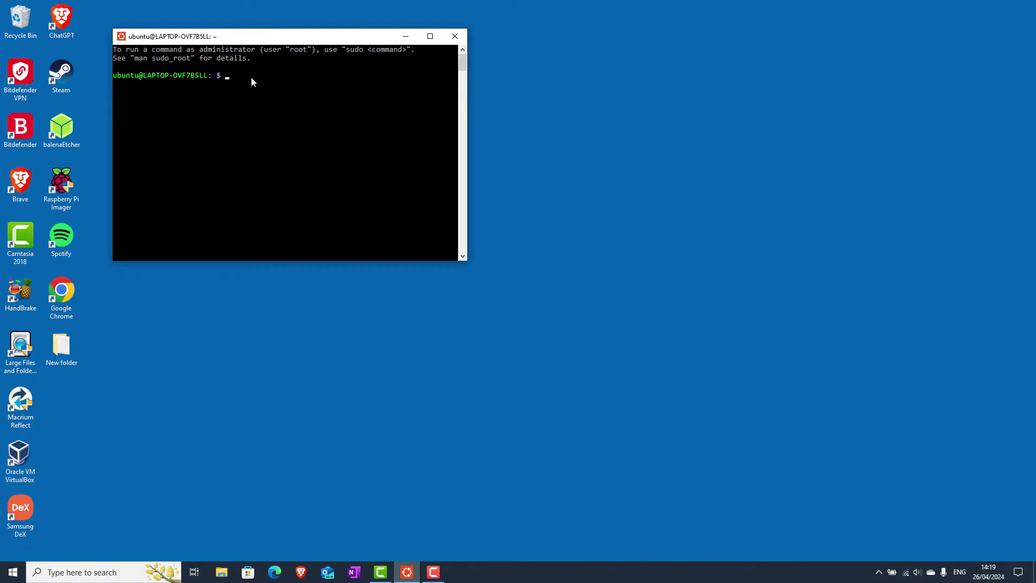
# Enter 'htop' at the Ubuntu shell prompt.
pyautogui.write('ht')
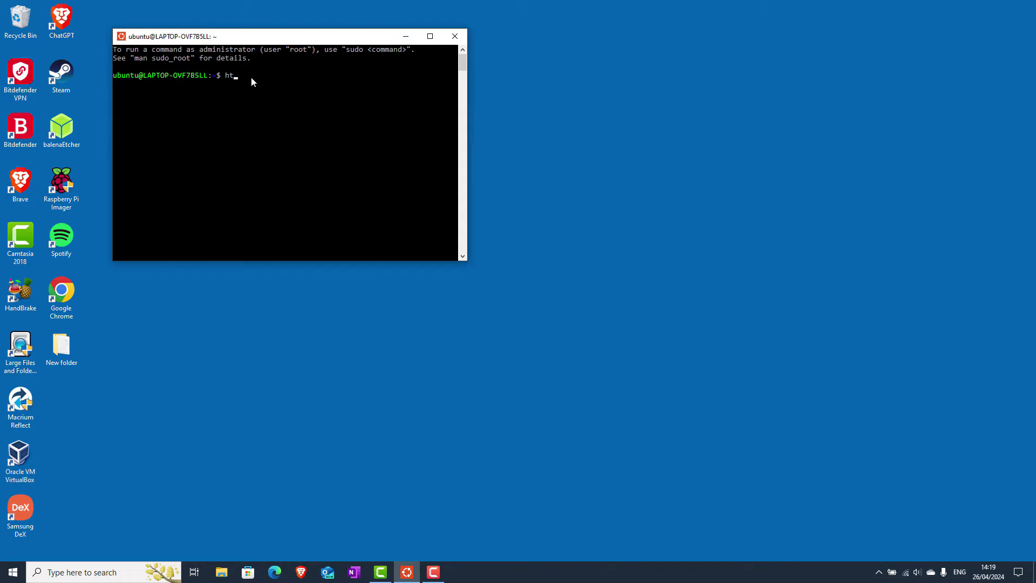
pyautogui.write('op')
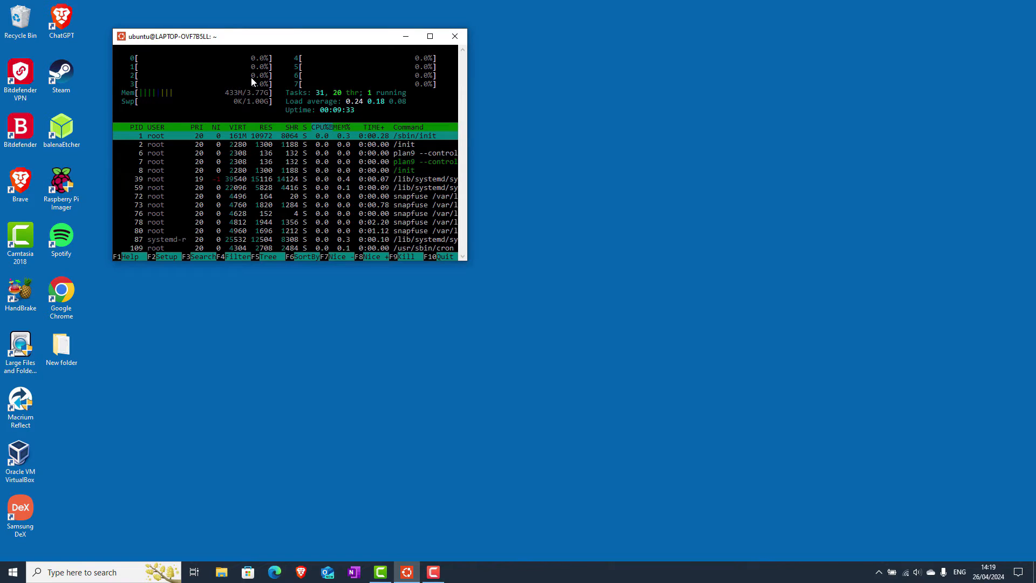
pyautogui.moveTo(327, 73)
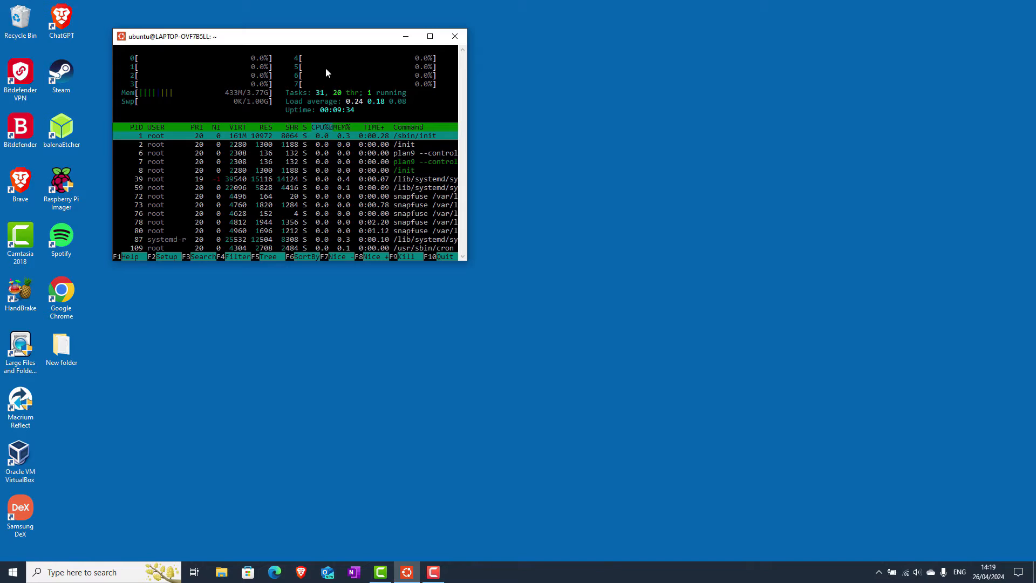